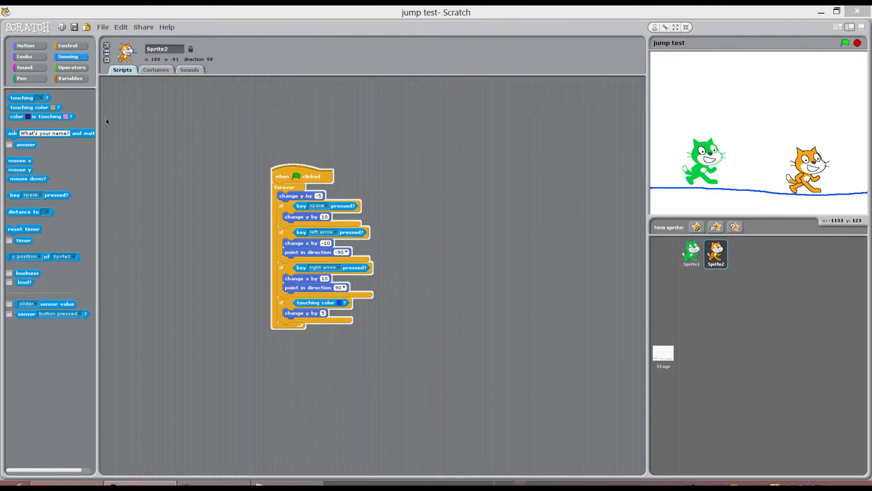
mouse_move(416, 111)
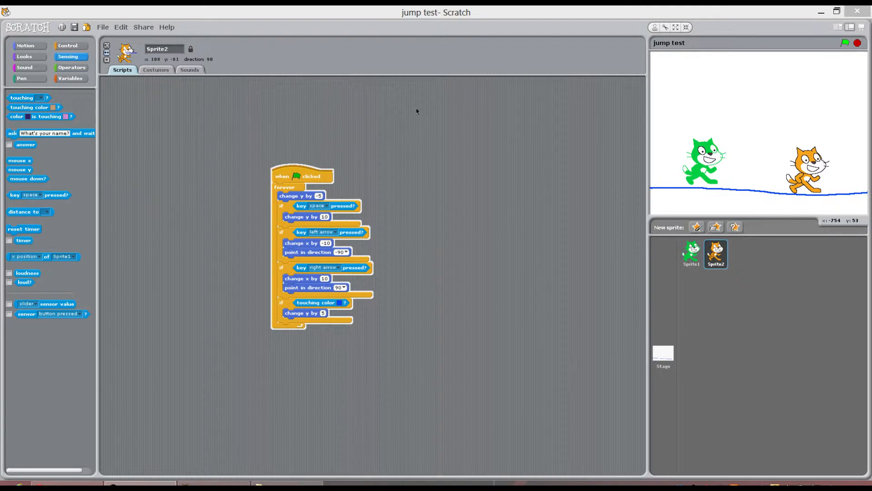
mouse_move(466, 84)
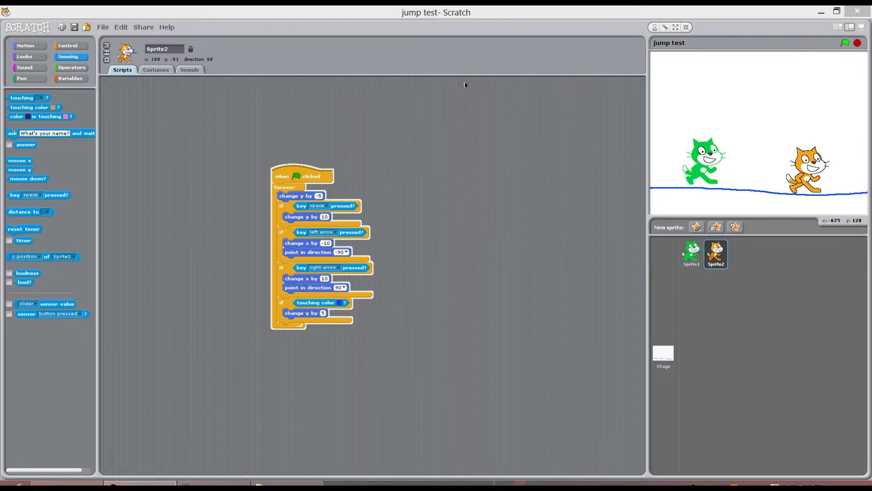
mouse_move(767, 202)
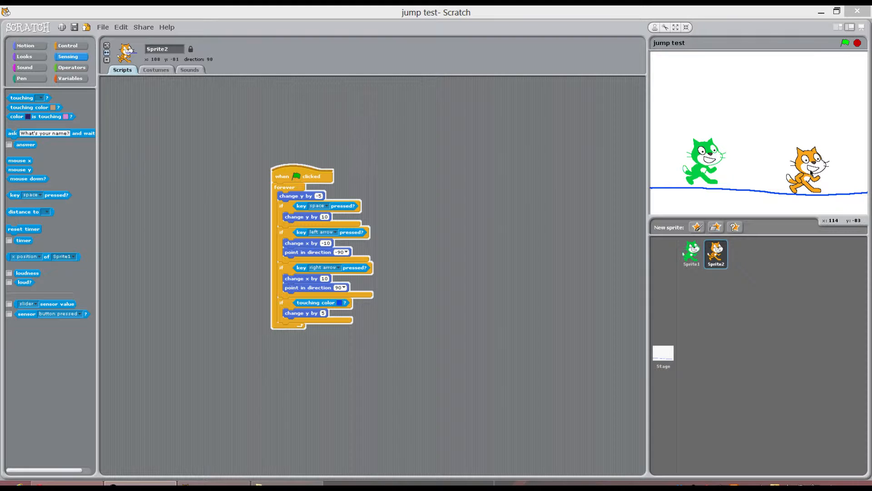
mouse_move(859, 247)
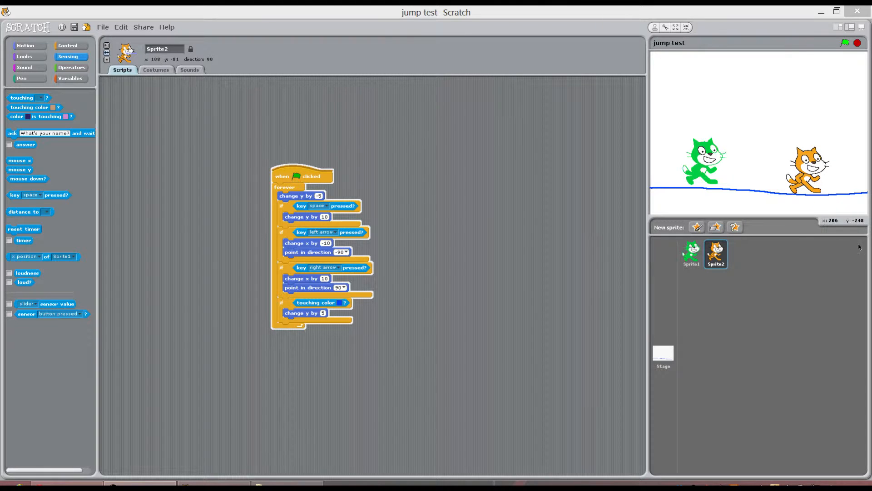
mouse_move(631, 245)
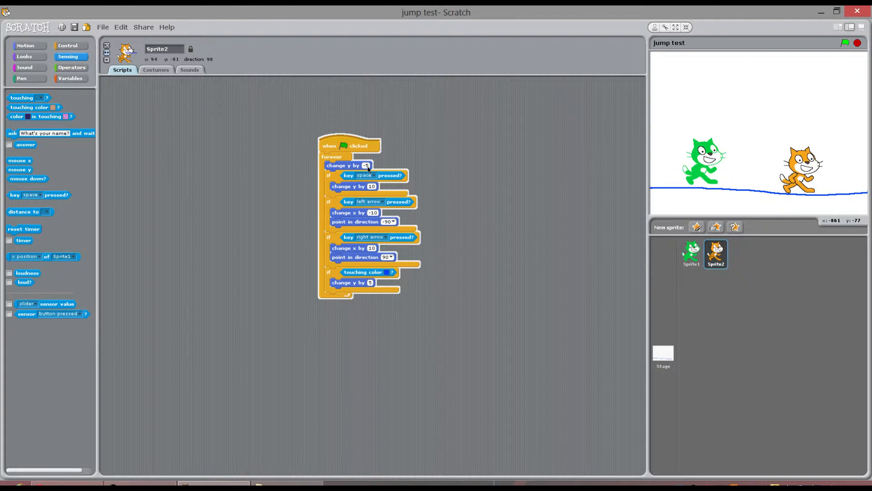
mouse_move(398, 267)
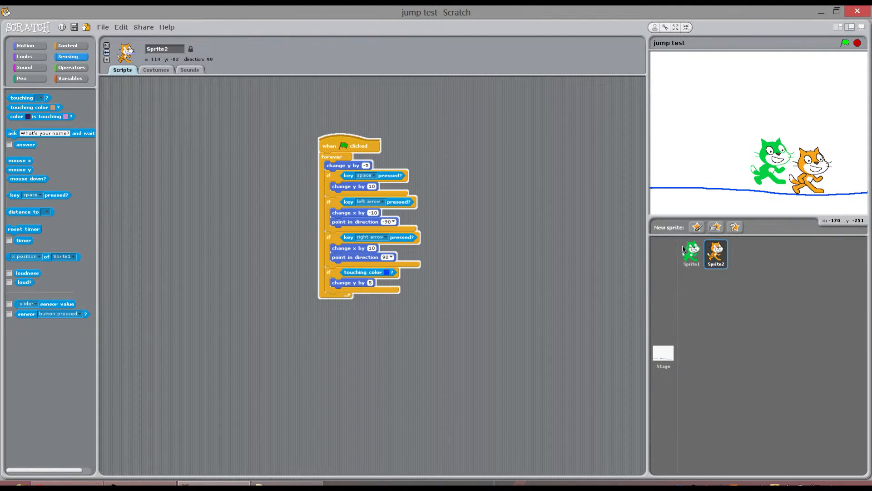
- Select the Sprite1 thumbnail so the green cat's jump script is shown
left_click(691, 254)
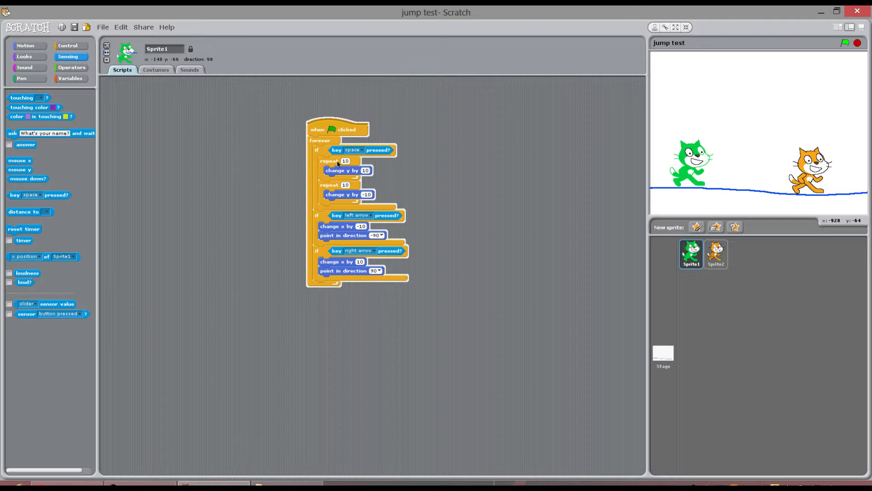
mouse_move(676, 175)
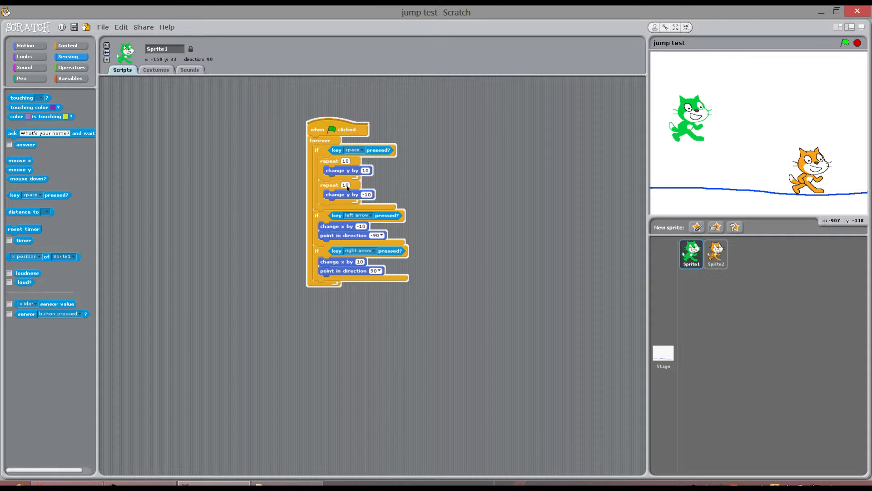
mouse_move(695, 117)
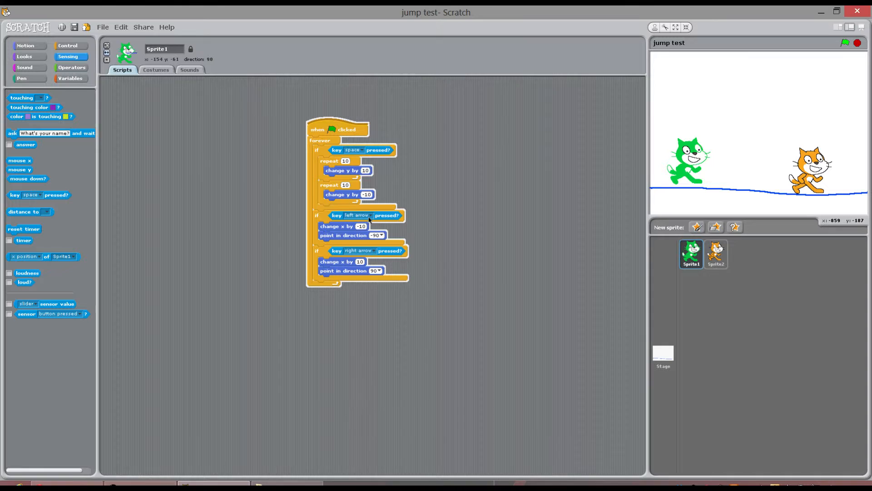
mouse_move(673, 163)
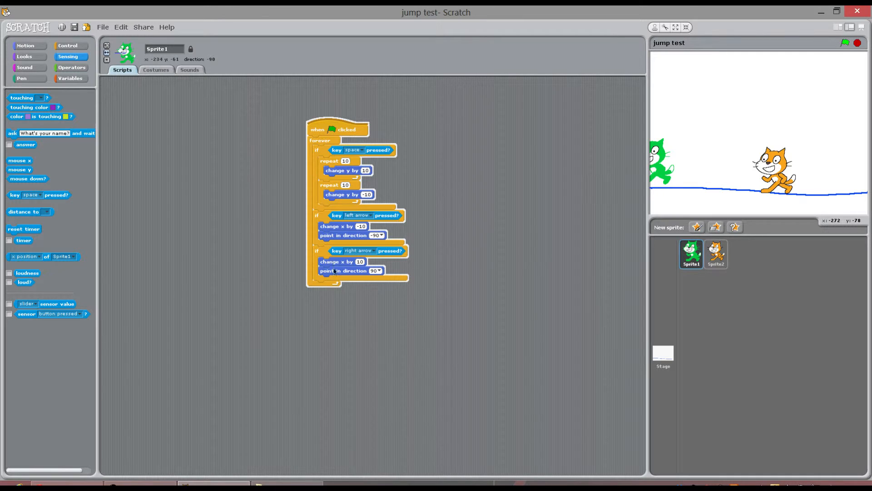
- Keep the left-move block facing left, test the jump with the arrow key, then select Sprite2
left_click(378, 234)
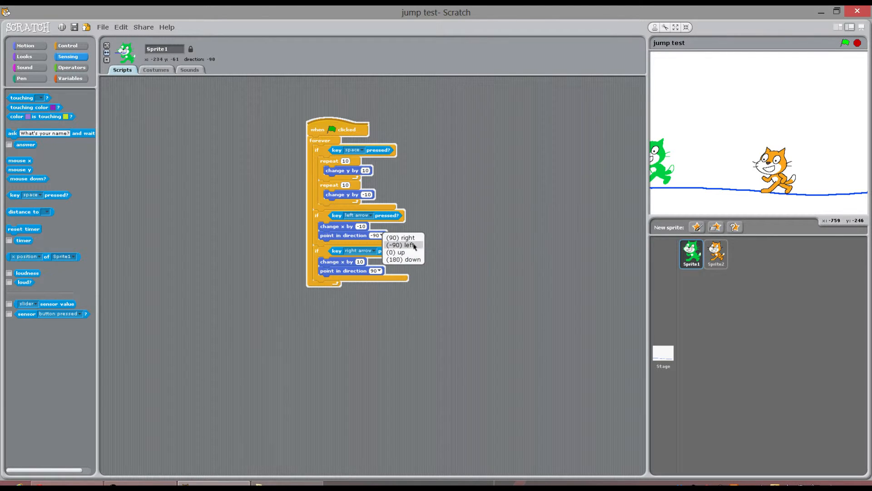
left_click(399, 245)
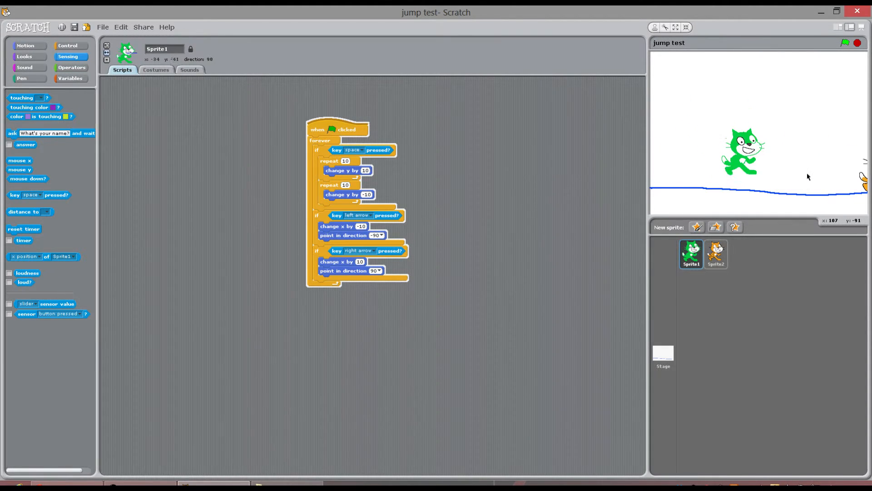
key("Right")
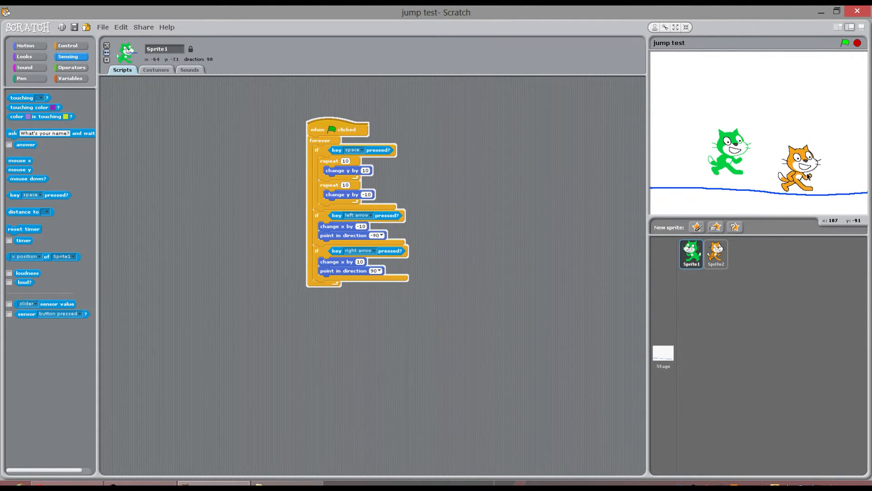
left_click(844, 42)
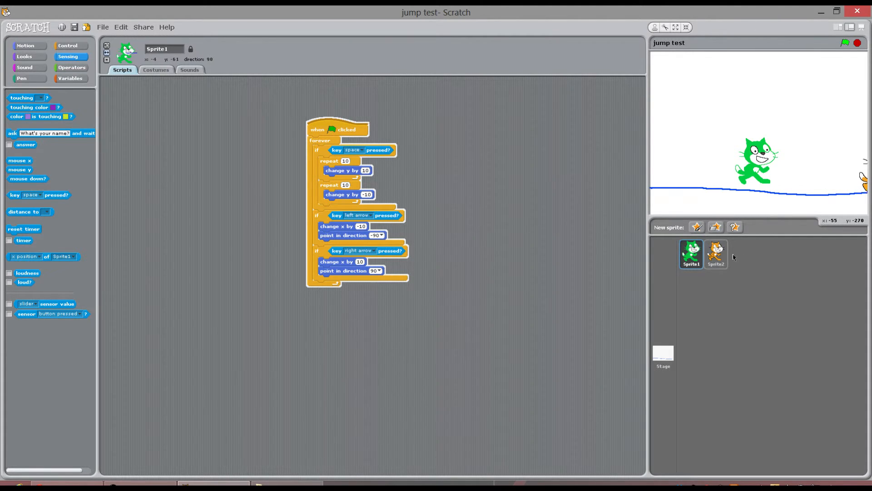
left_click(716, 255)
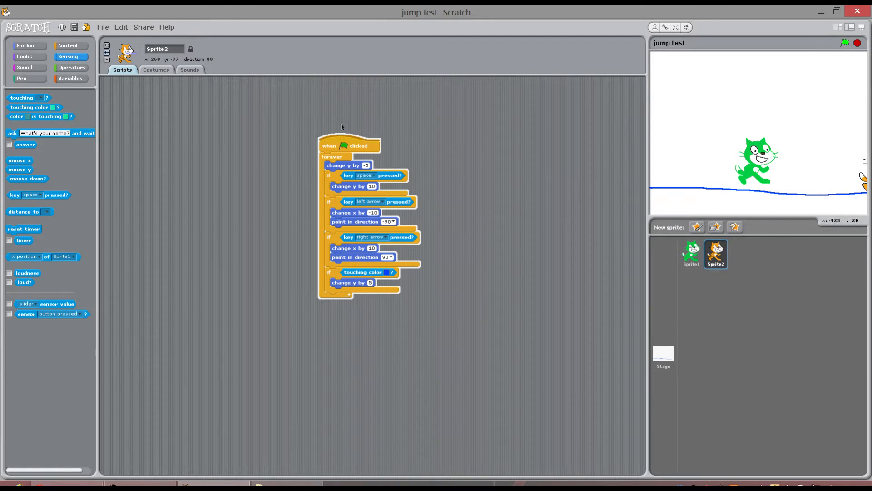
mouse_move(472, 133)
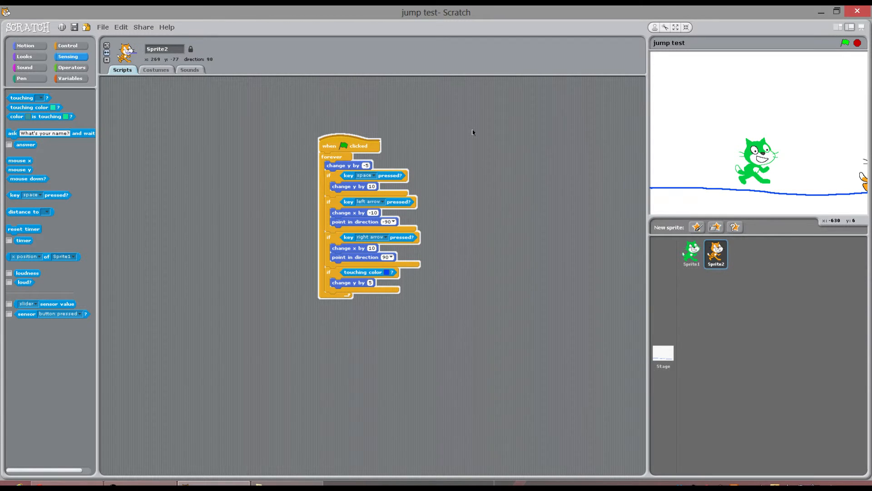
mouse_move(594, 137)
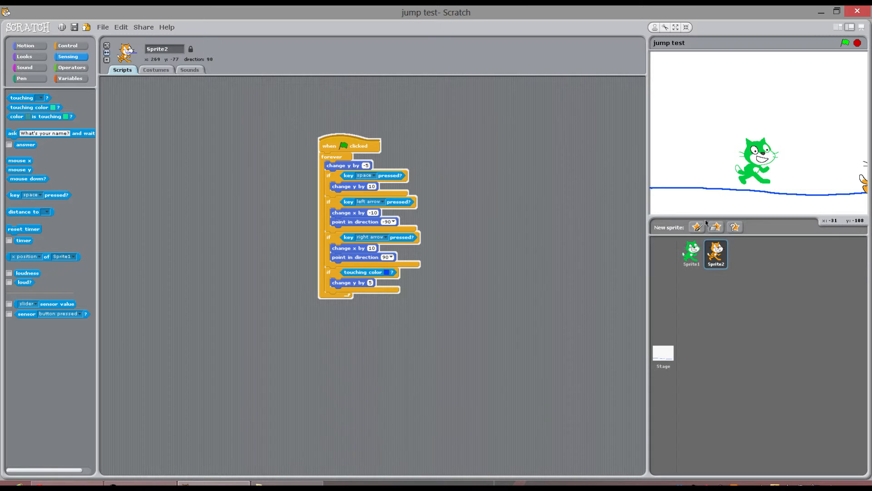
- Select Sprite1 again and show the Motion block palette beside its jump script
left_click(691, 254)
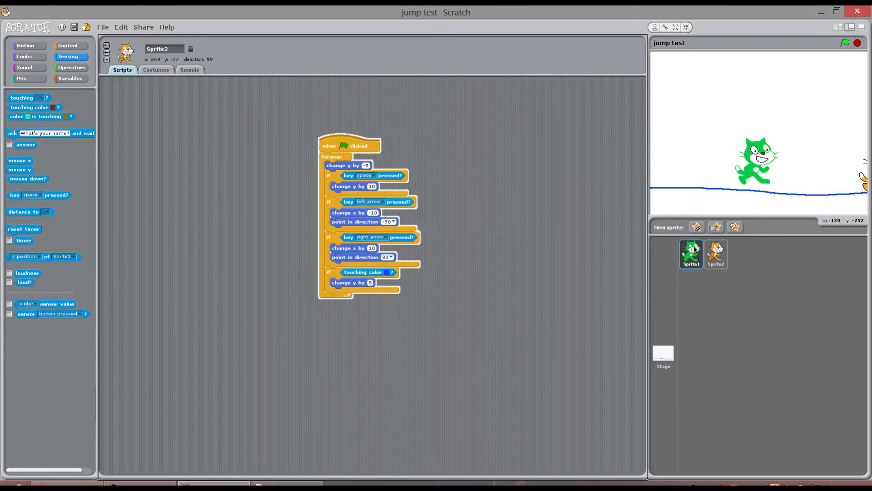
left_click(691, 254)
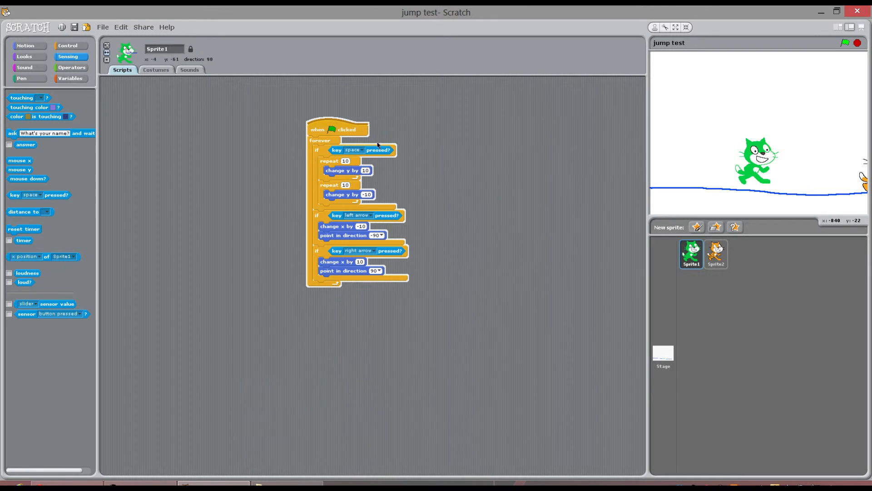
mouse_move(241, 101)
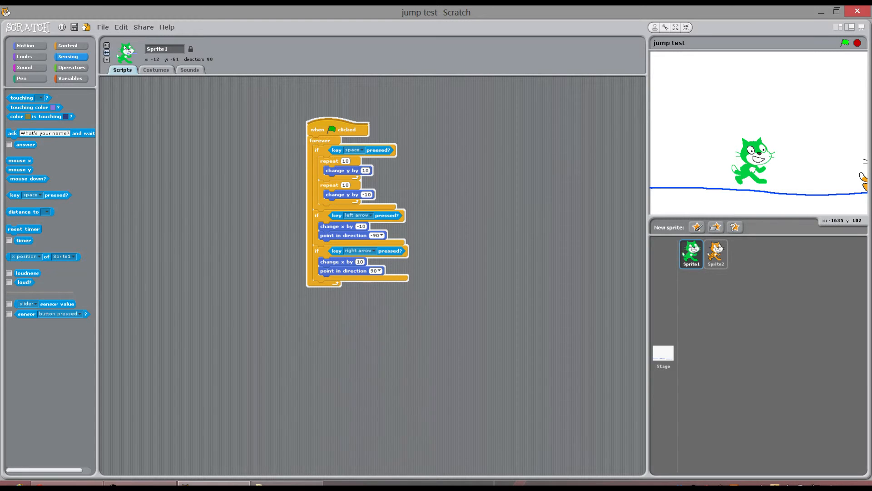
left_click(25, 46)
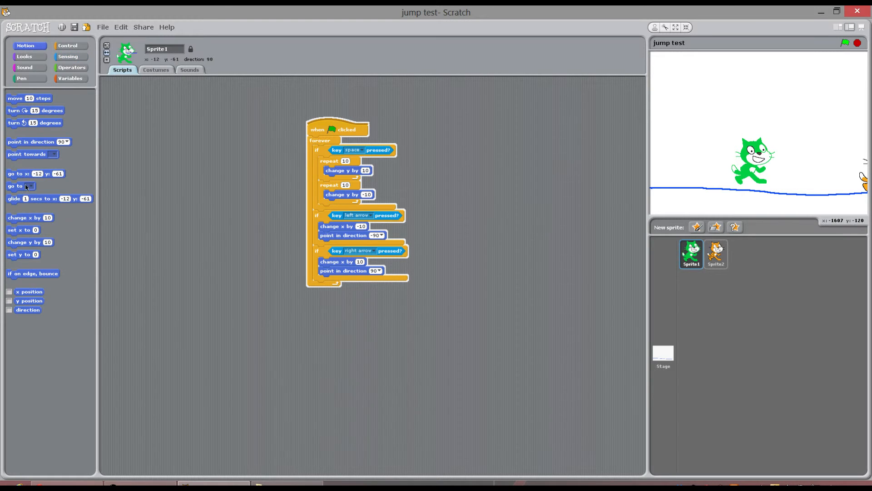
mouse_move(28, 244)
type("-5")
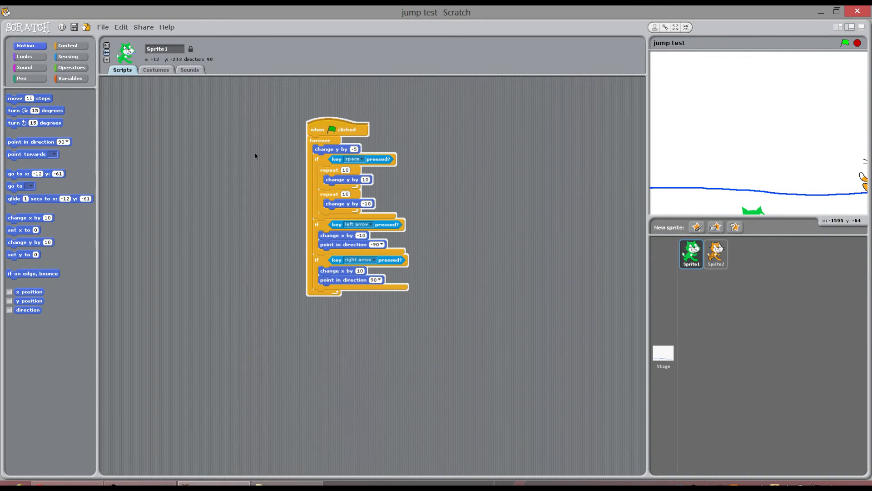
- Add change y by -5 to the forever loop and copy Sprite2's if touching blue block into it
left_click(715, 254)
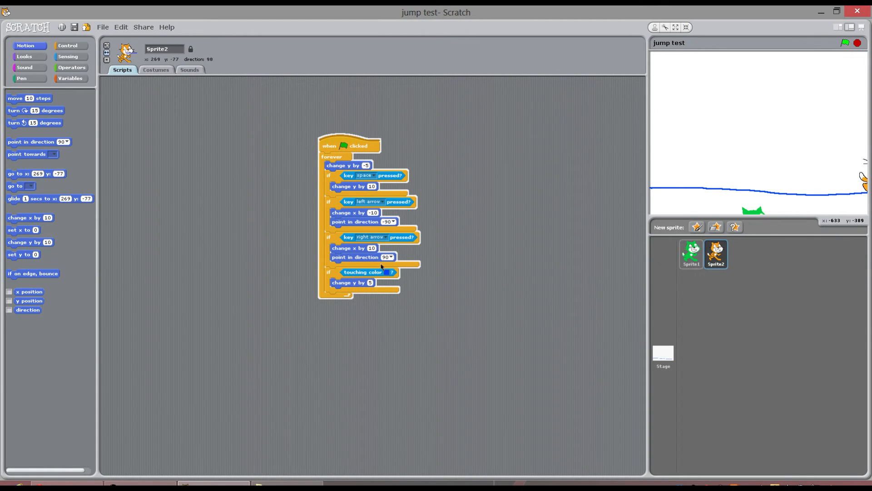
left_click(690, 254)
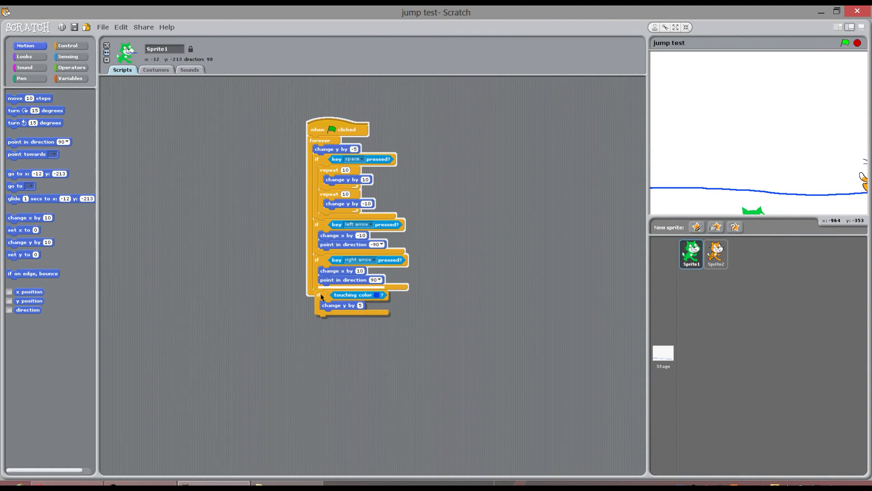
left_click(857, 43)
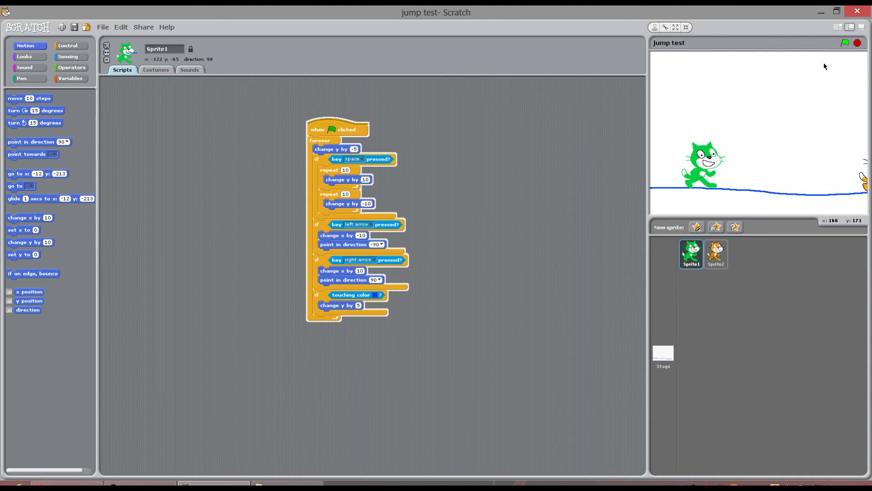
mouse_move(716, 254)
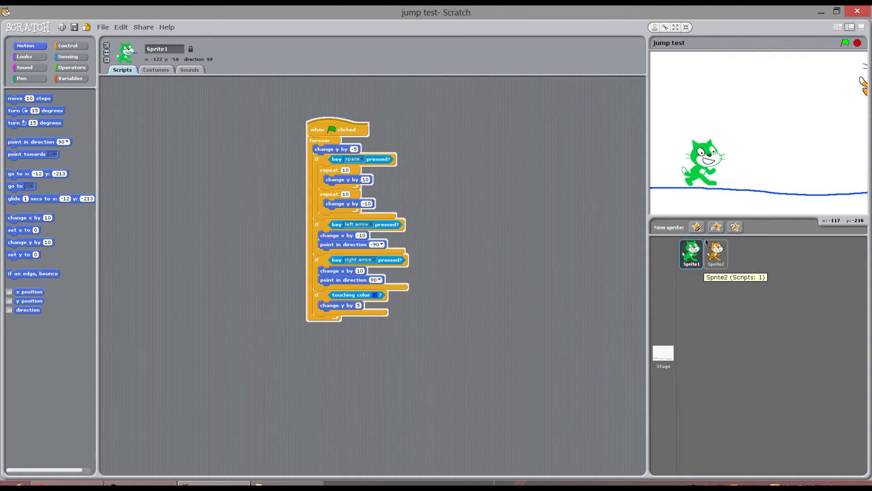